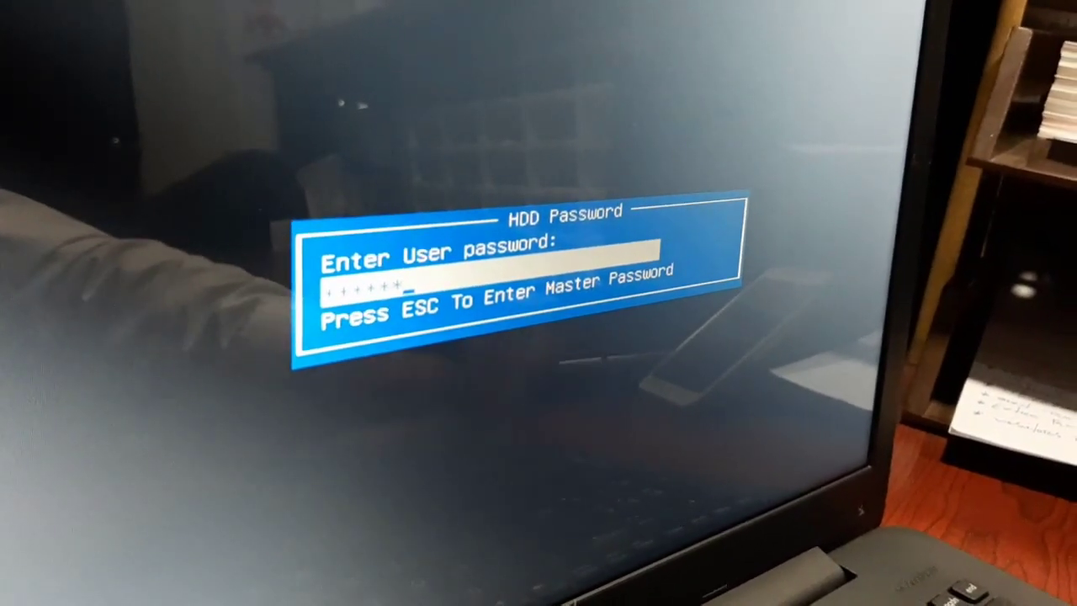
# Submit the hard drive user password, then choose Enter Setup from the boot device menu.
pyautogui.press('enter')
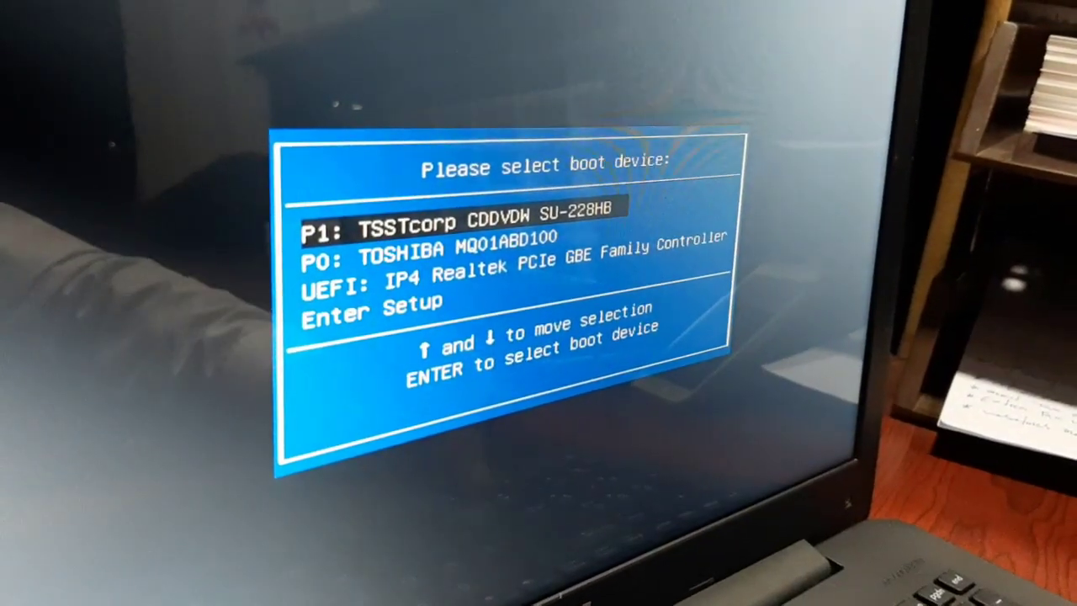
pyautogui.press('down')
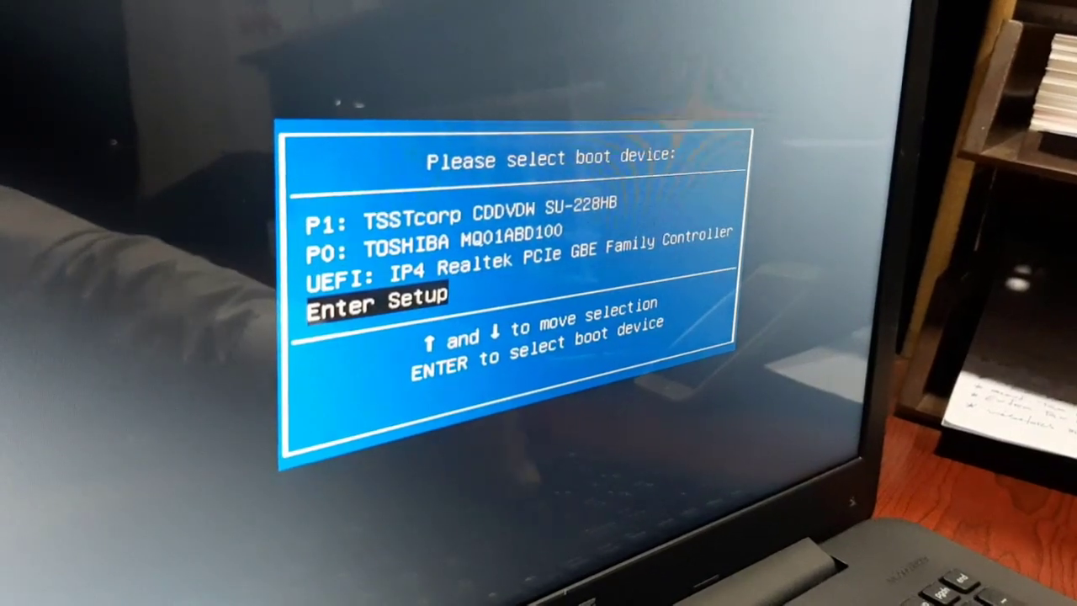
pyautogui.press('enter')
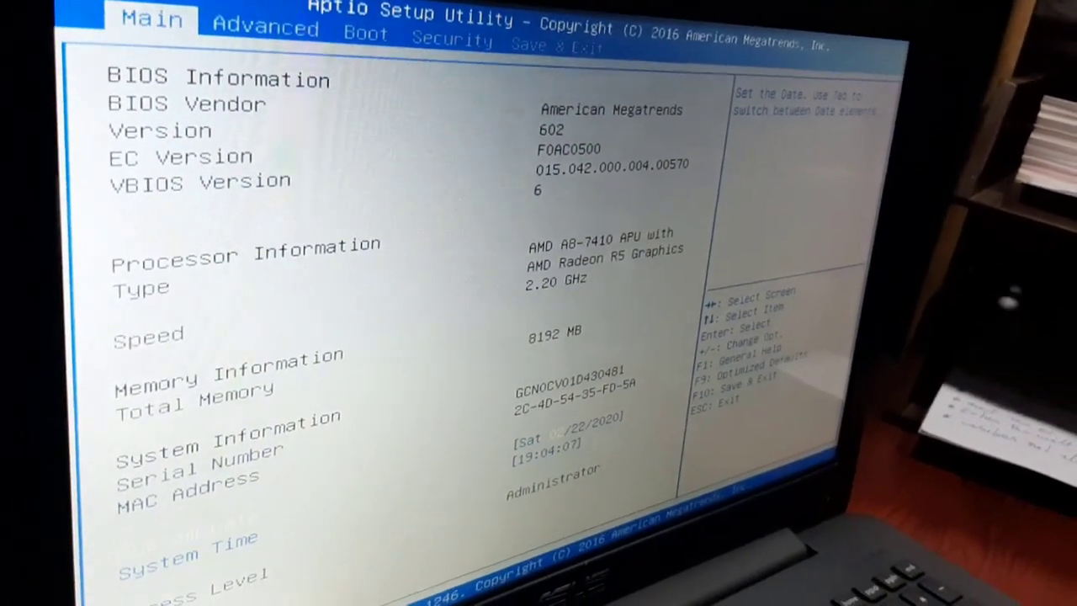
# Switch from the Main tab through Advanced to the Security tab.
pyautogui.click(264, 27)
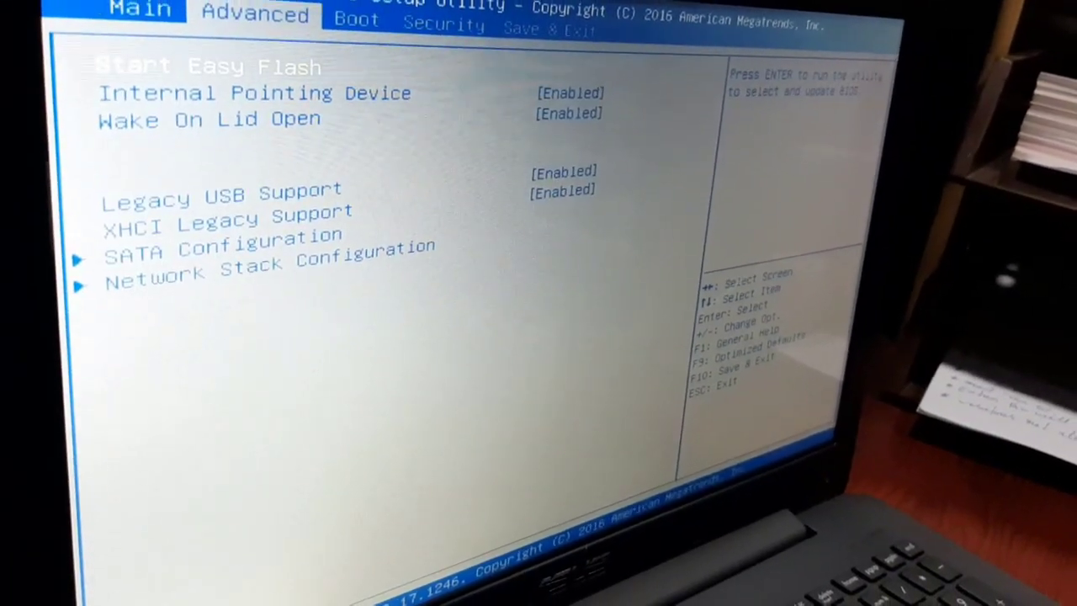
pyautogui.click(436, 31)
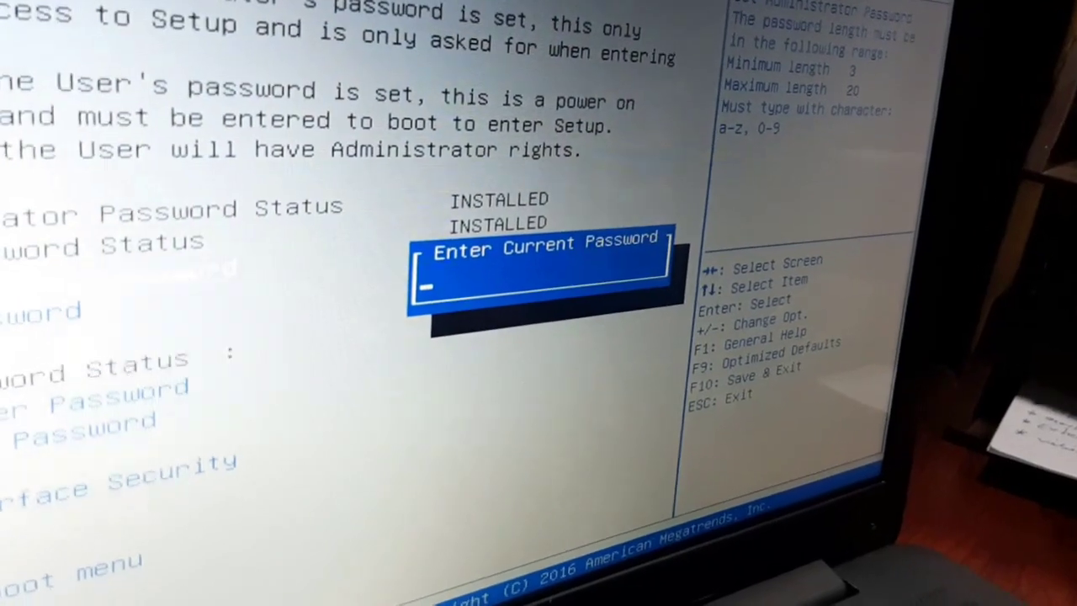
# Enter the current administrator password, leave the new one blank, and confirm clearing it.
pyautogui.write('****')
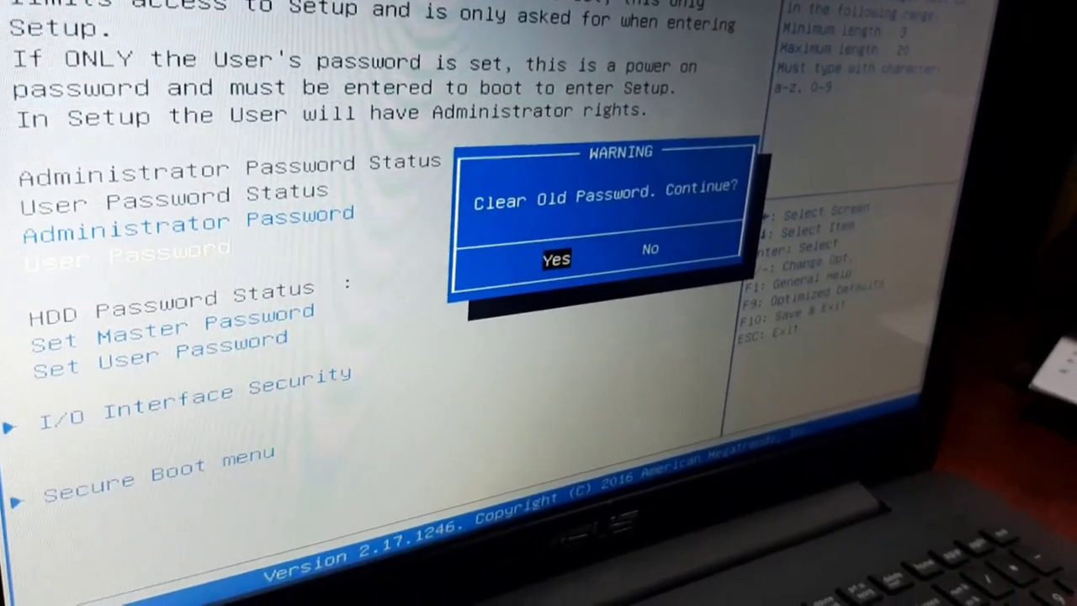
pyautogui.click(555, 258)
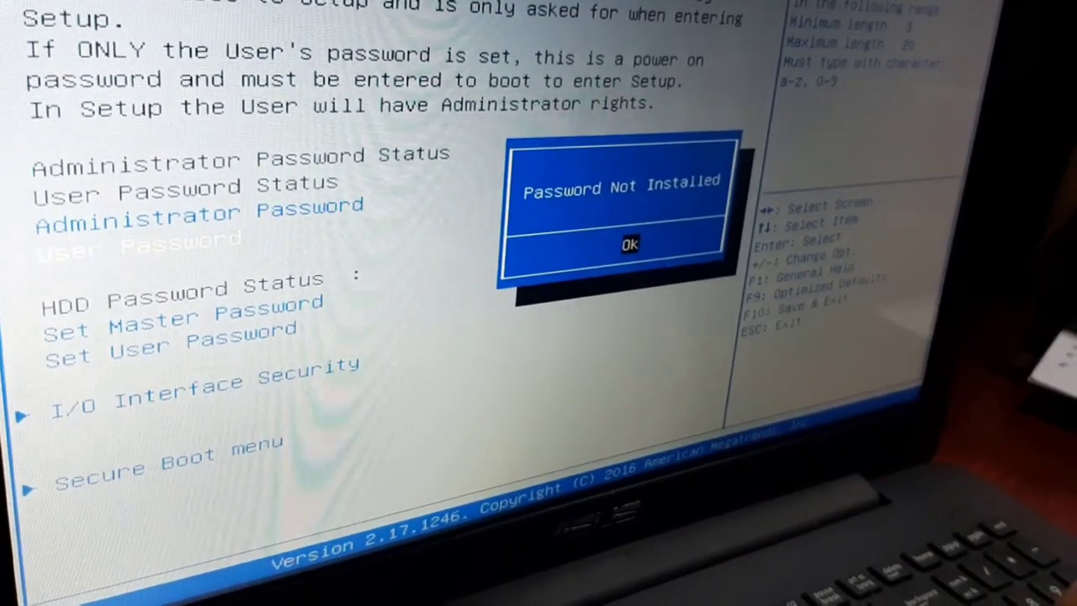
pyautogui.click(629, 244)
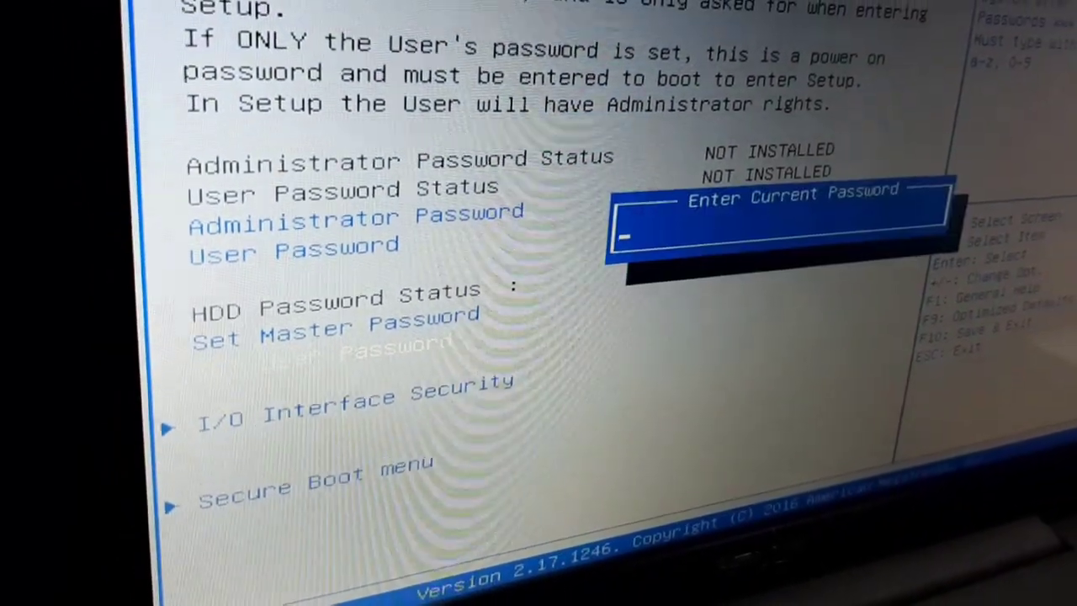
# Enter the current HDD user password, submit blank new and confirm fields, then acknowledge removal.
pyautogui.write('**')
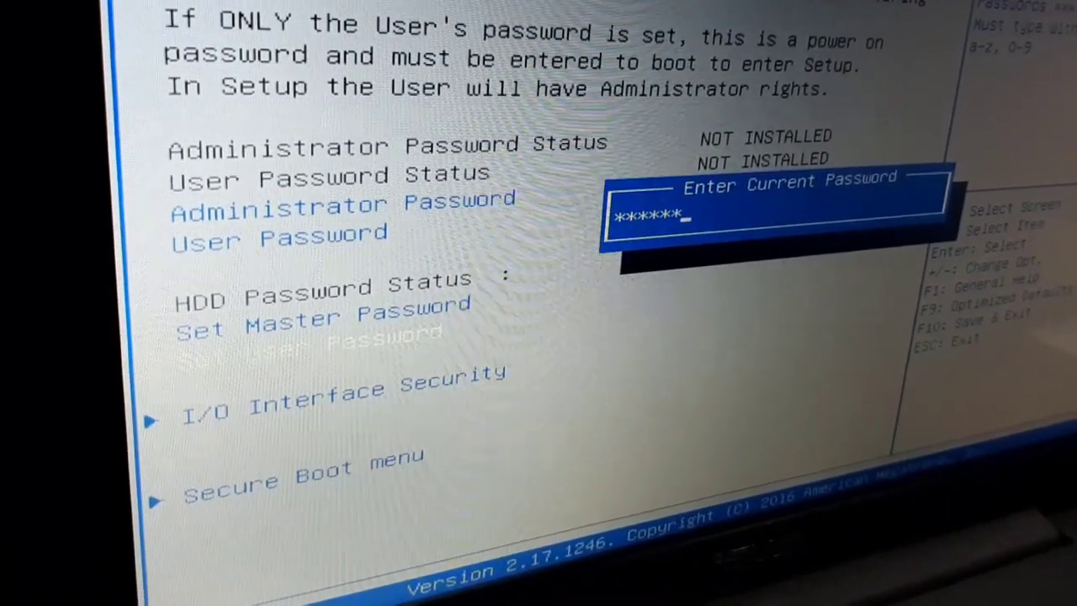
pyautogui.press('Enter')
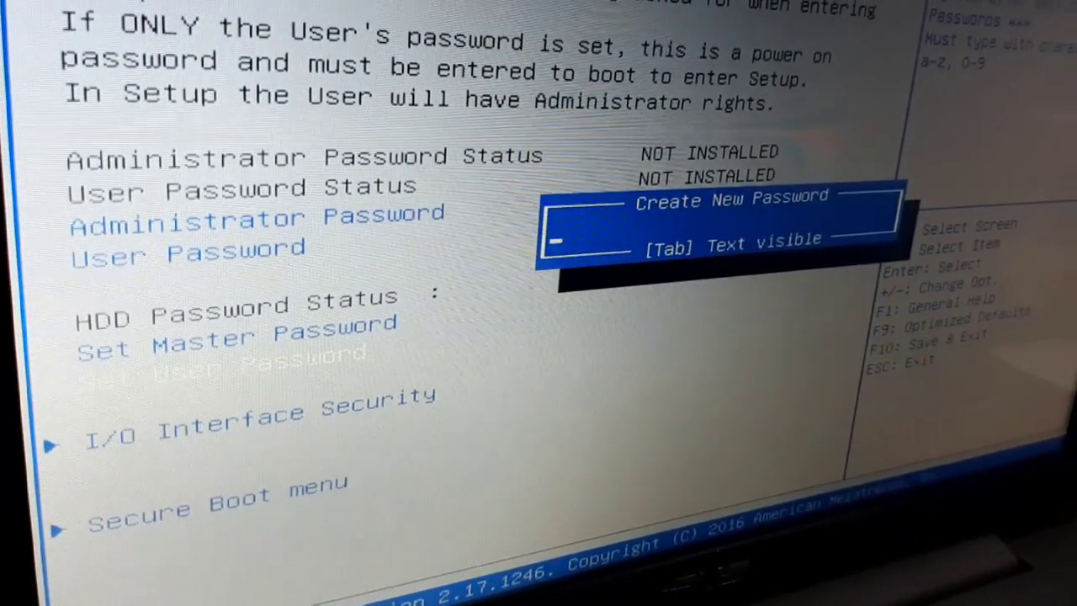
pyautogui.press('Enter')
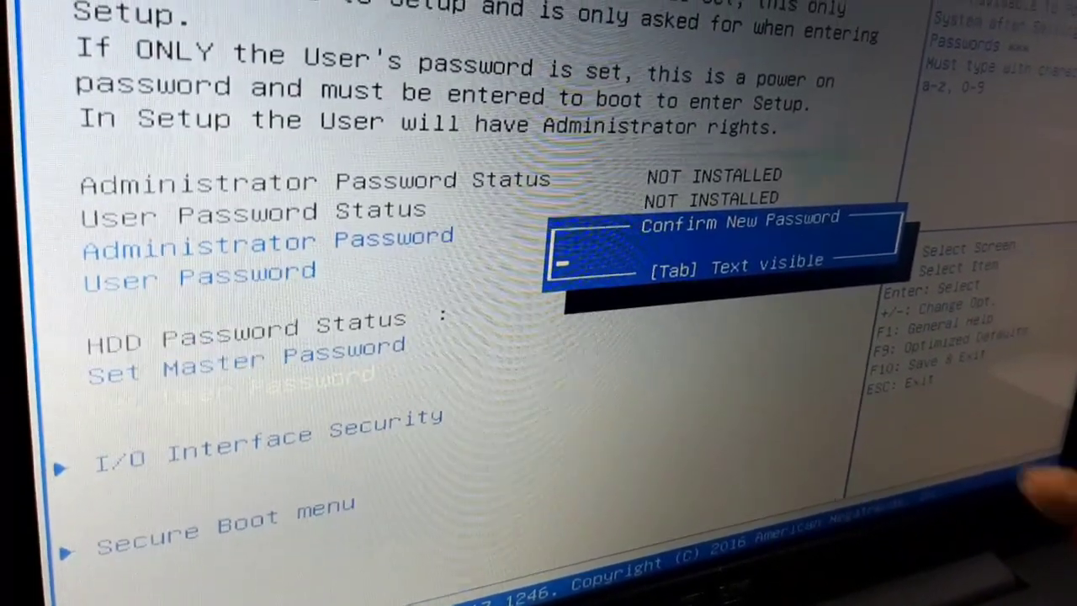
pyautogui.press('enter')
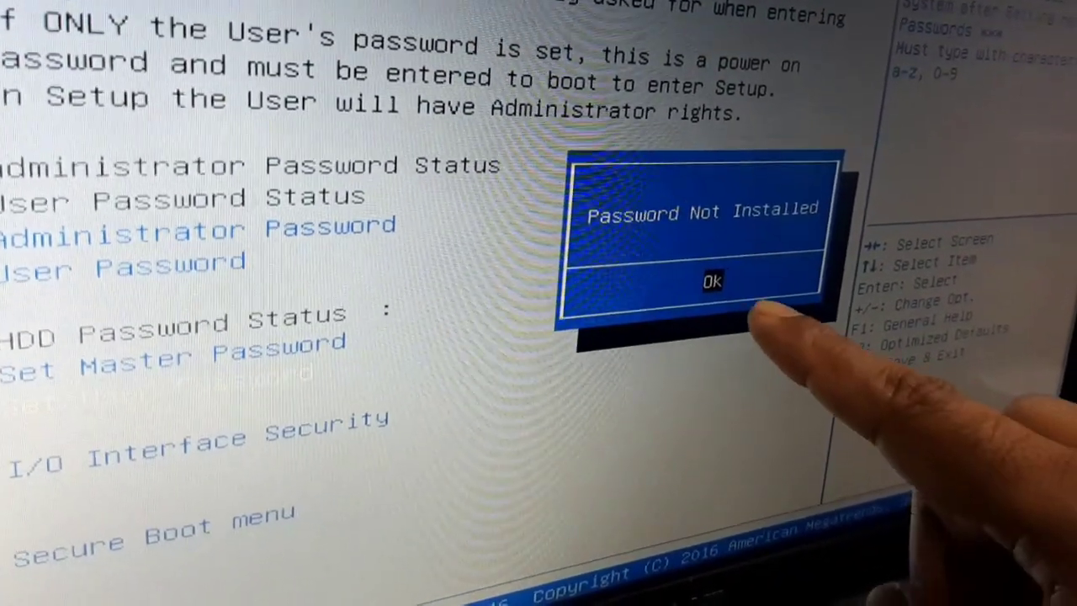
pyautogui.click(712, 282)
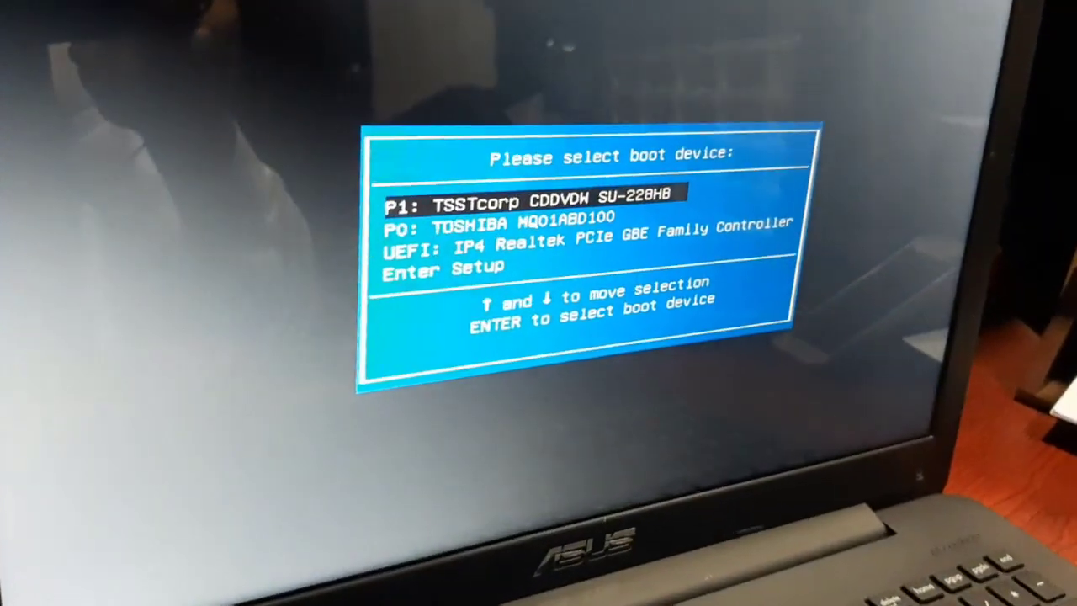
# Move down the boot device list after saving and restarting.
pyautogui.press('down')
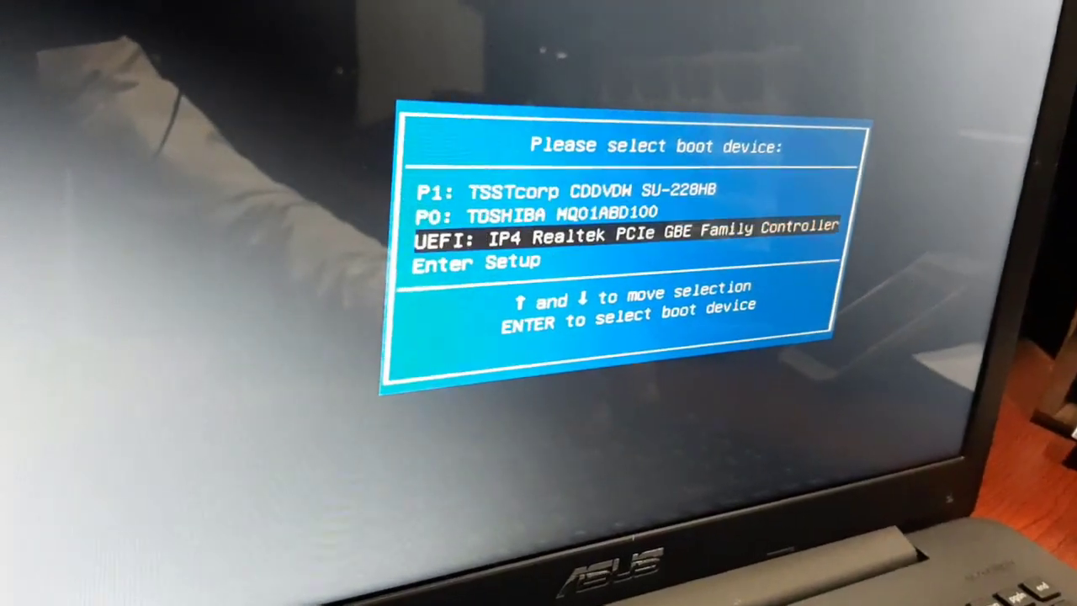